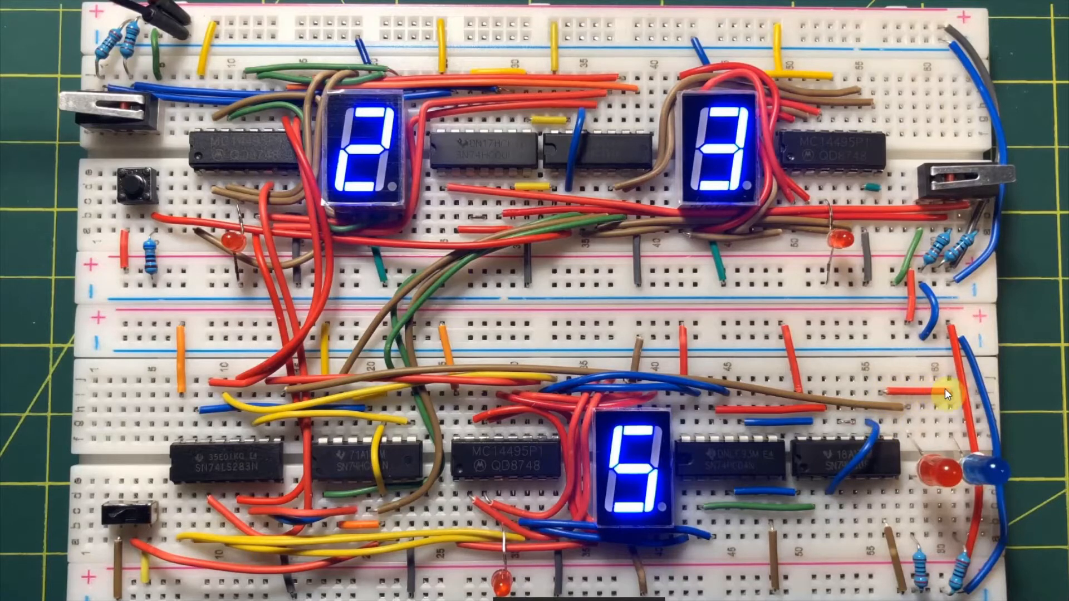
mouse_move(999, 472)
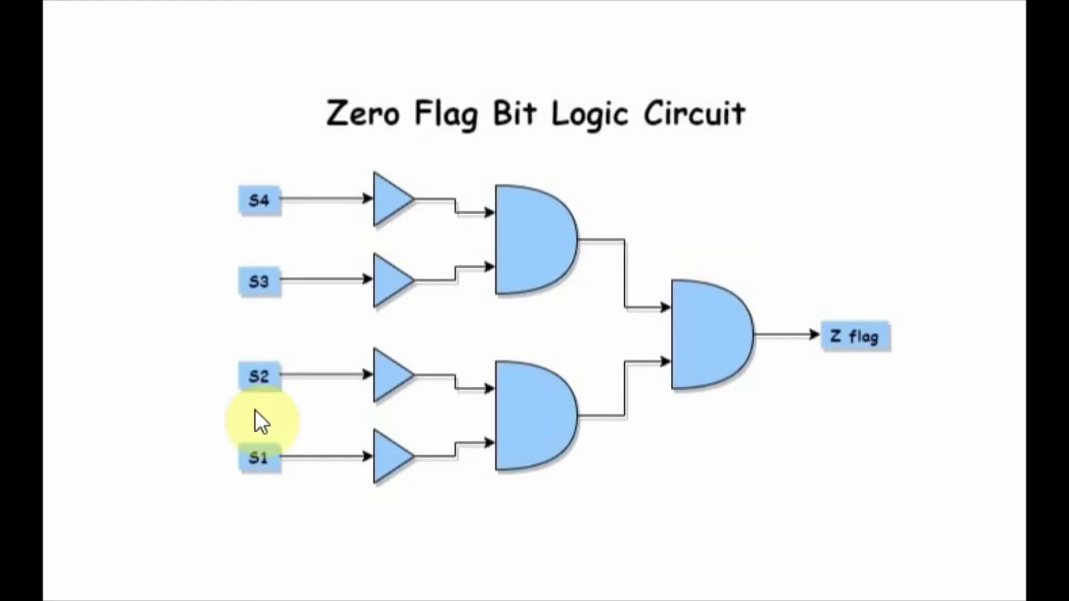
mouse_move(852, 334)
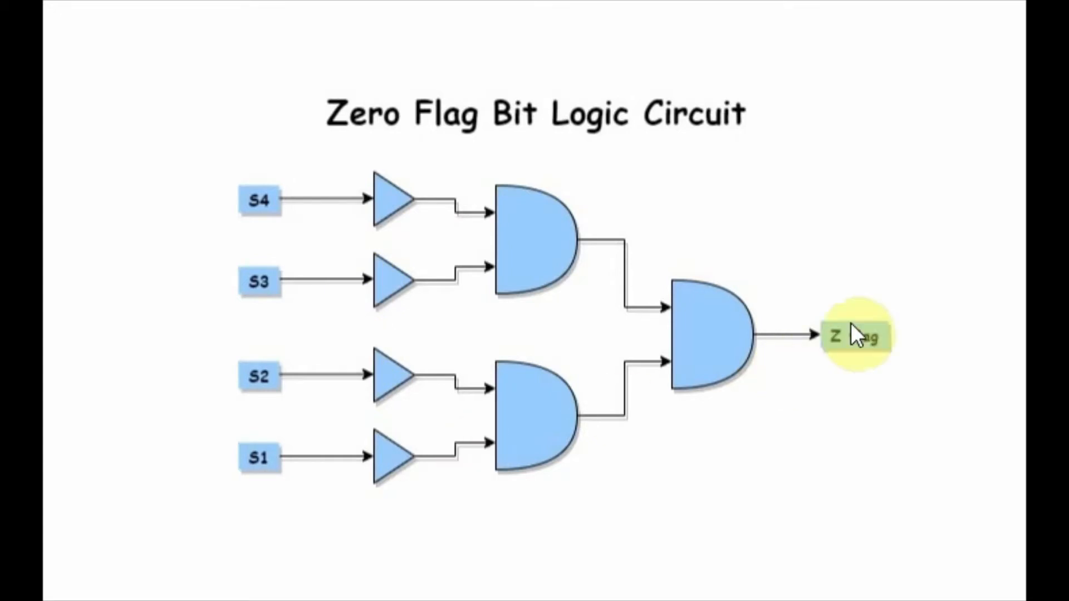
mouse_move(718, 360)
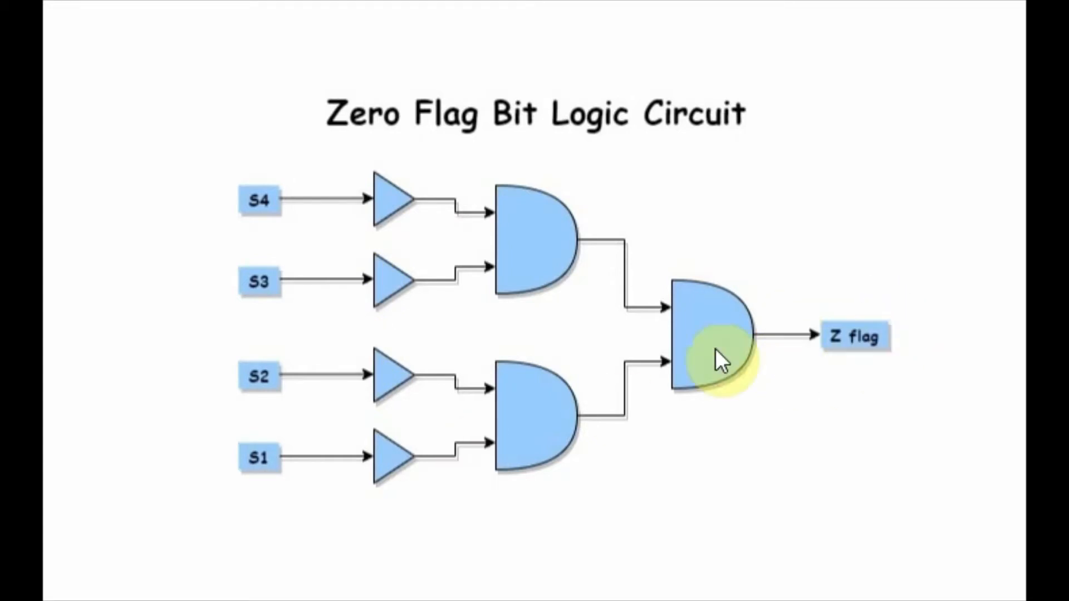
mouse_move(273, 209)
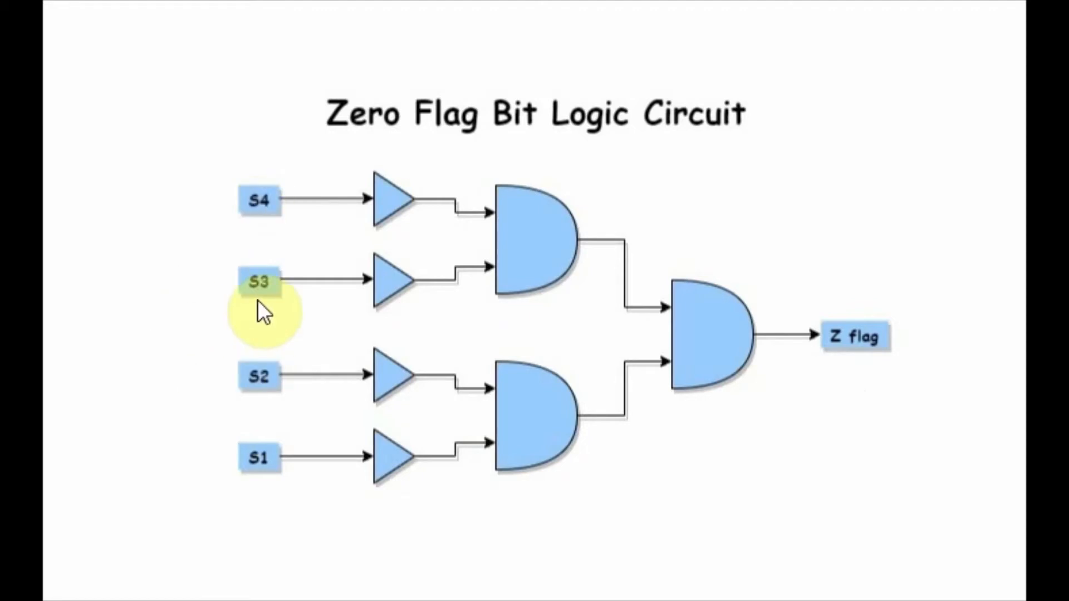
mouse_move(828, 352)
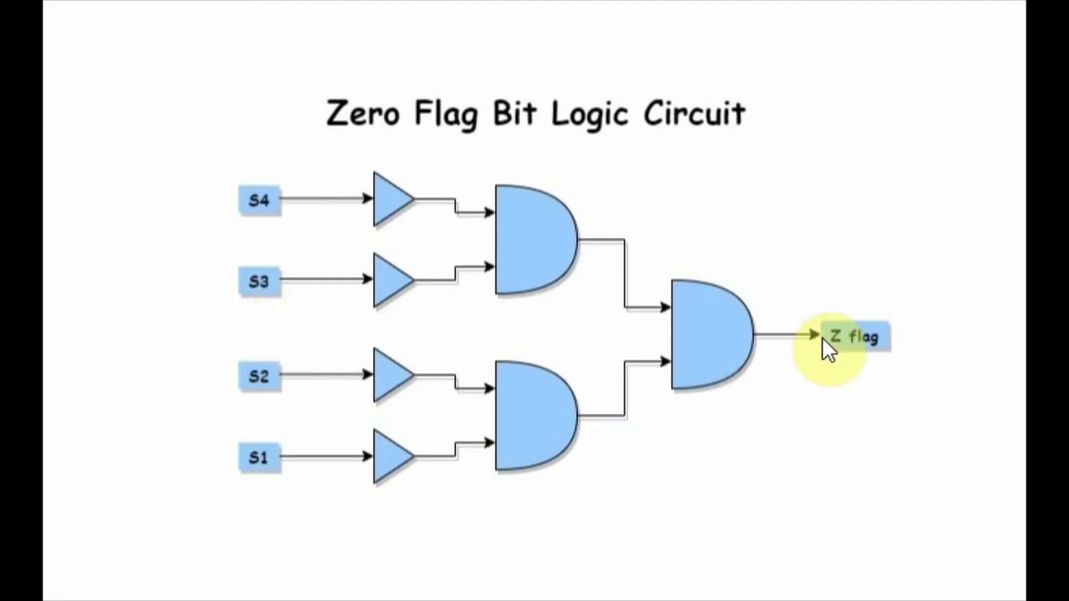